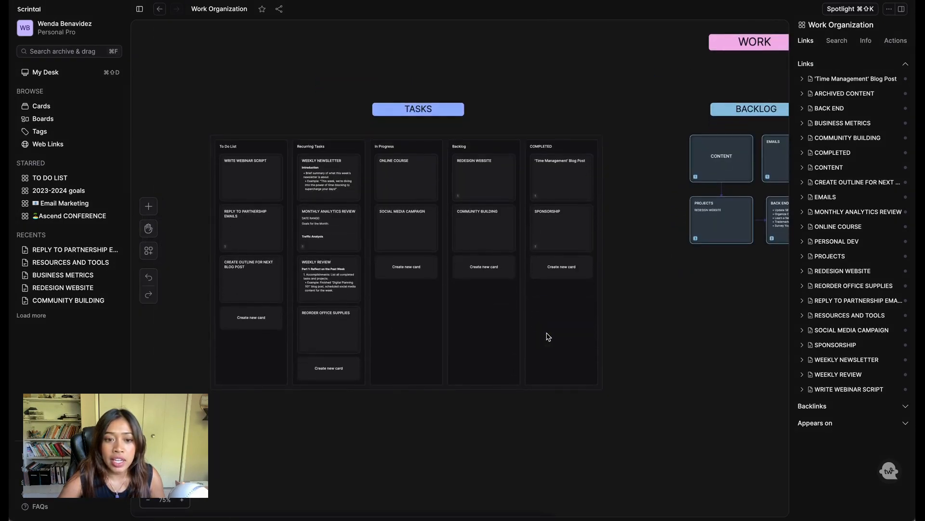
# - Select the TASKS heading and view the kinds of items that can be added
pyautogui.click(418, 108)
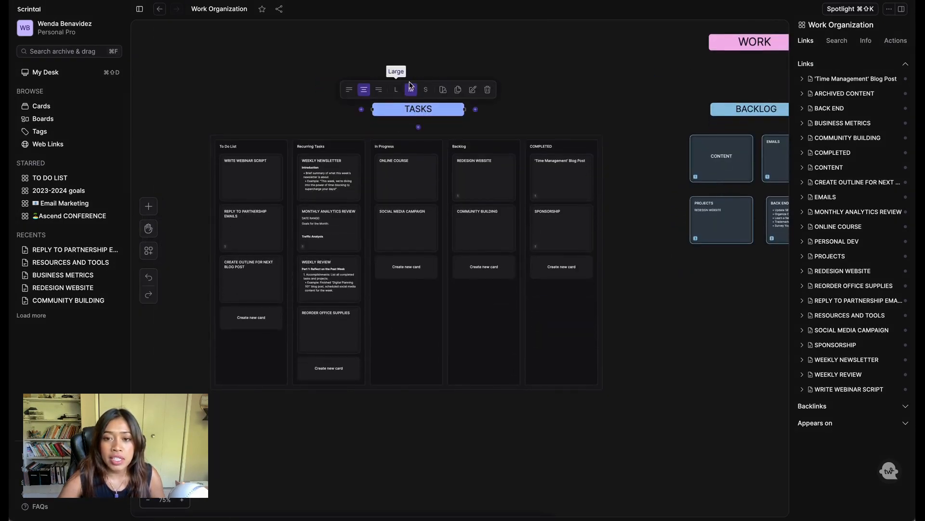
pyautogui.moveTo(473, 91)
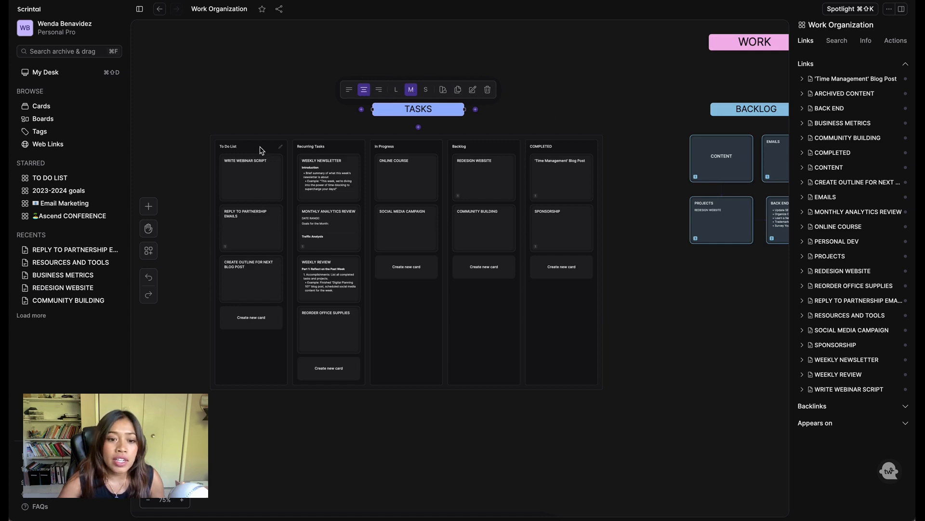
pyautogui.moveTo(149, 206)
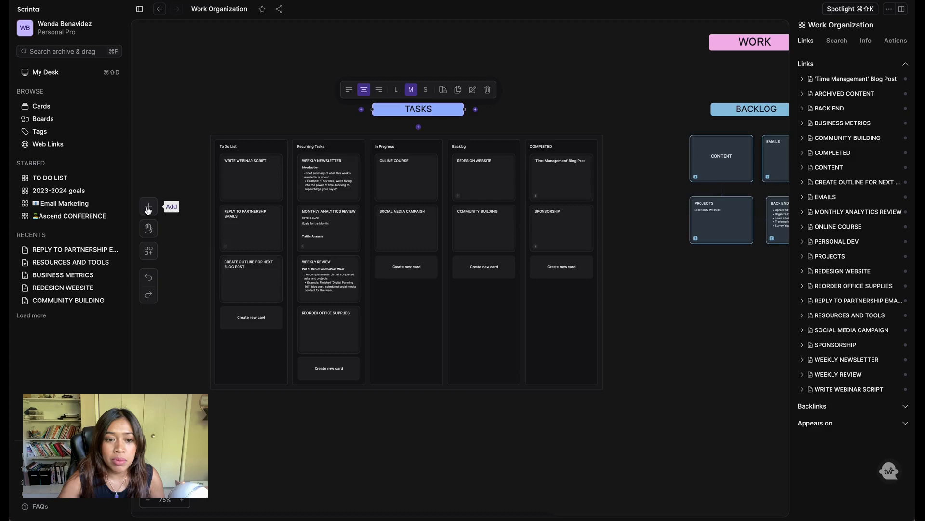
pyautogui.click(148, 207)
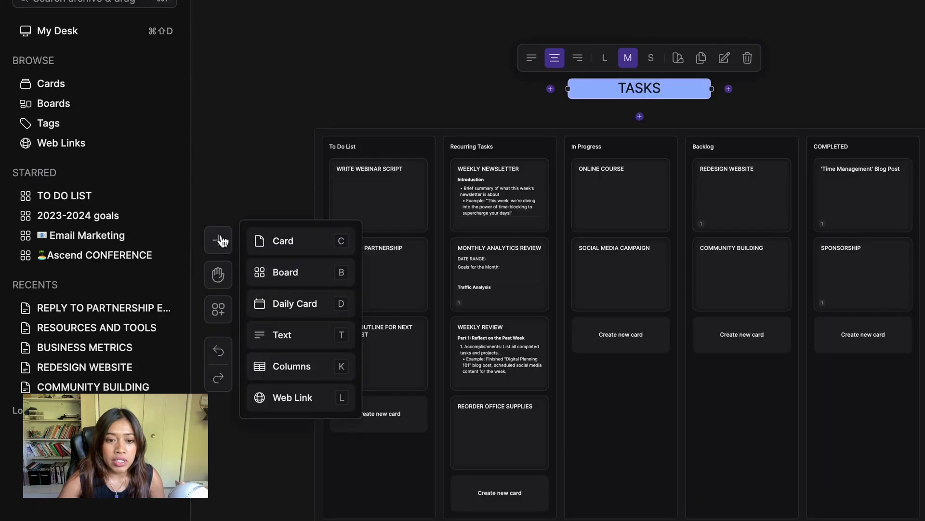
pyautogui.moveTo(291, 349)
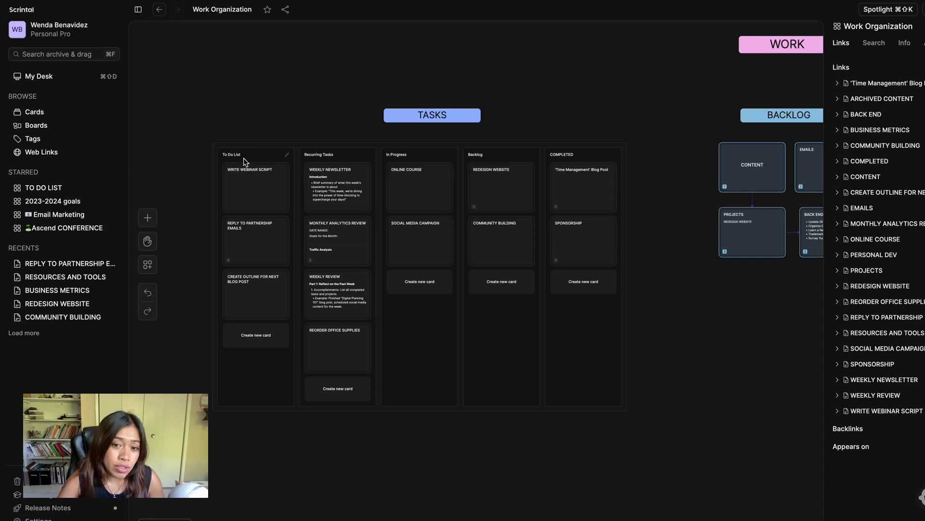
pyautogui.moveTo(384, 164)
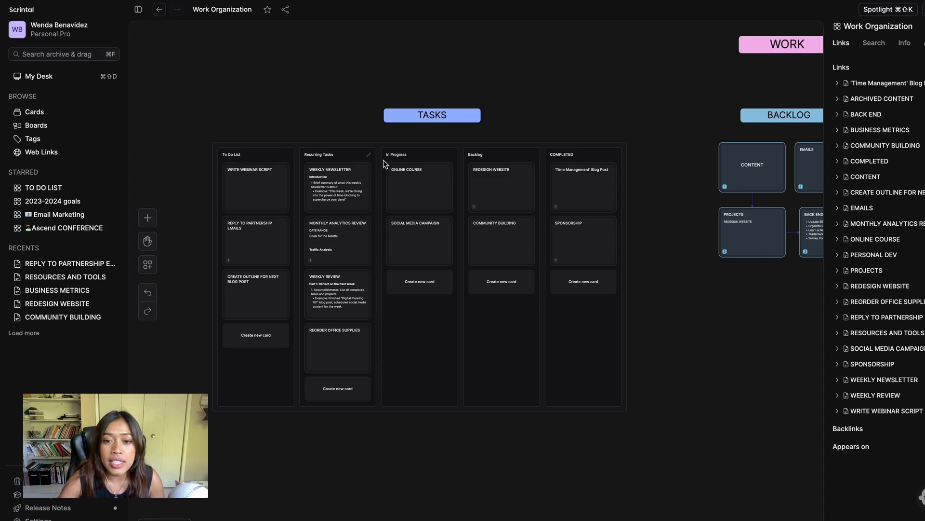
pyautogui.moveTo(481, 160)
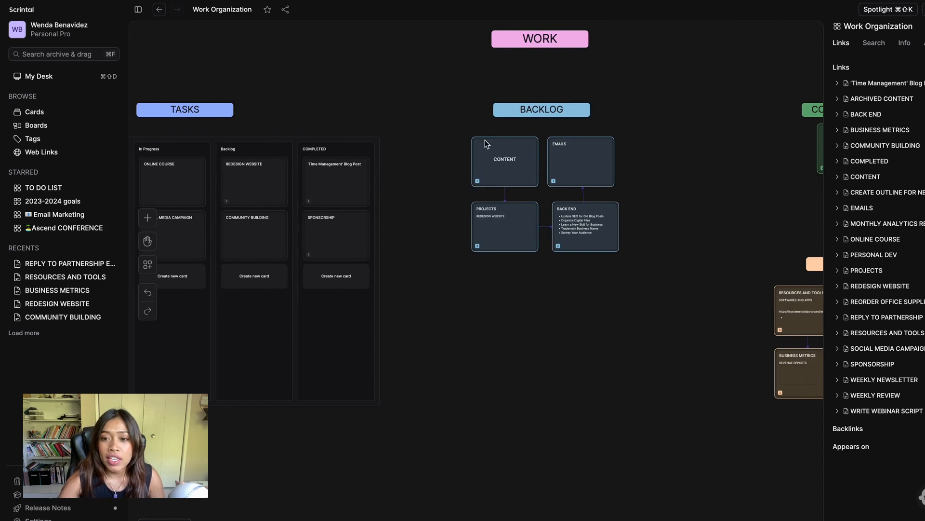
pyautogui.moveTo(633, 238)
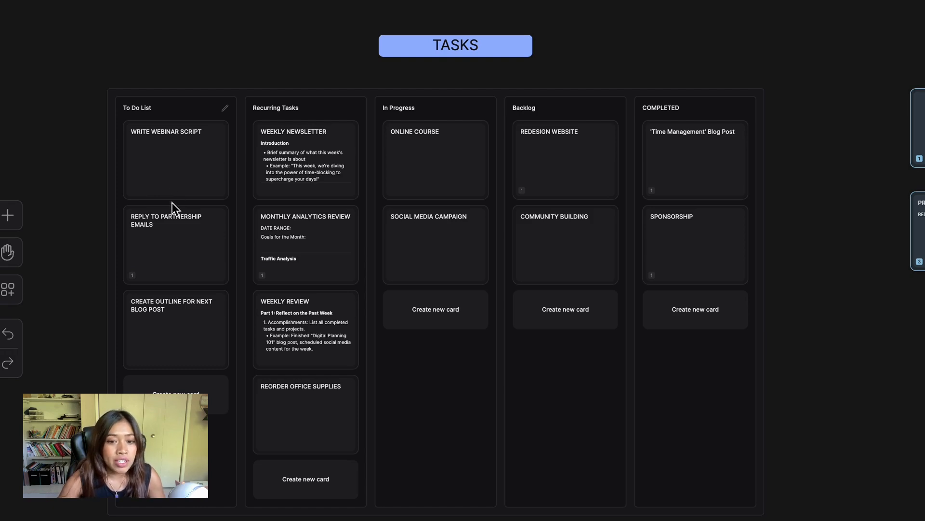
pyautogui.moveTo(371, 158)
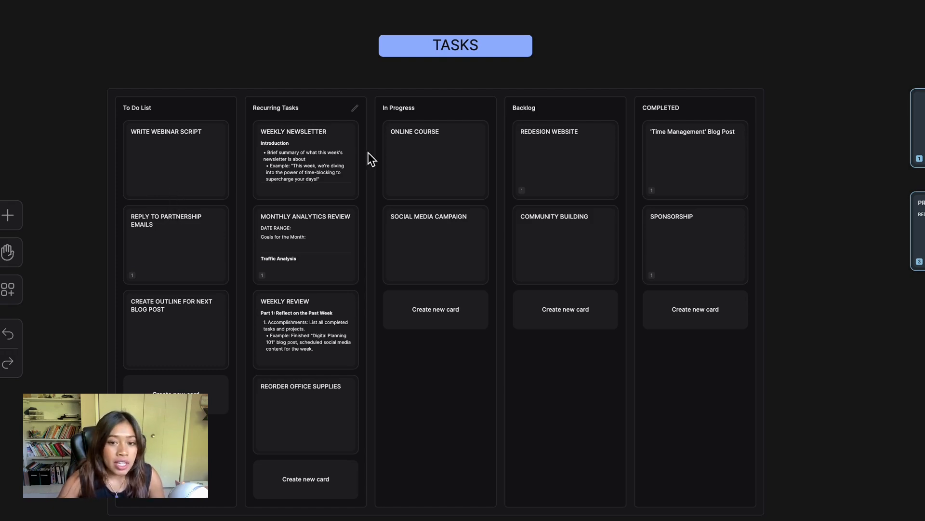
pyautogui.moveTo(318, 172)
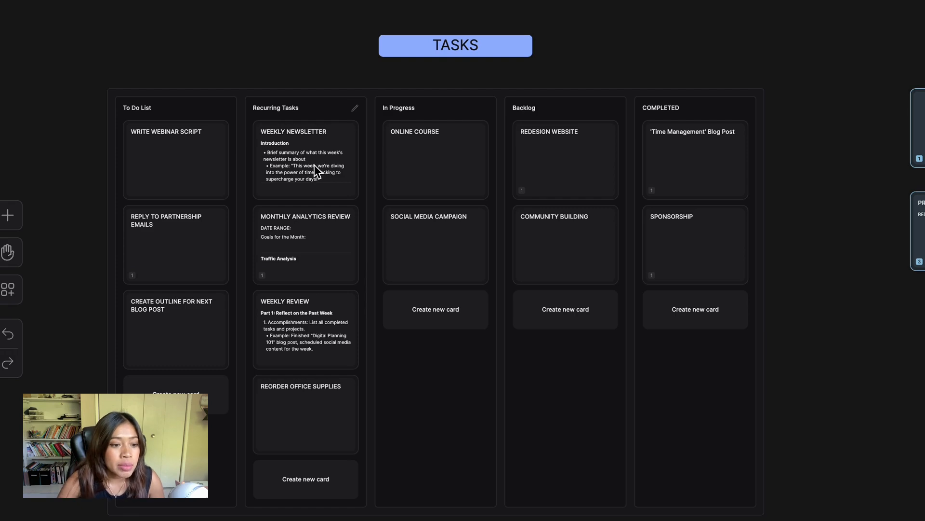
pyautogui.moveTo(297, 176)
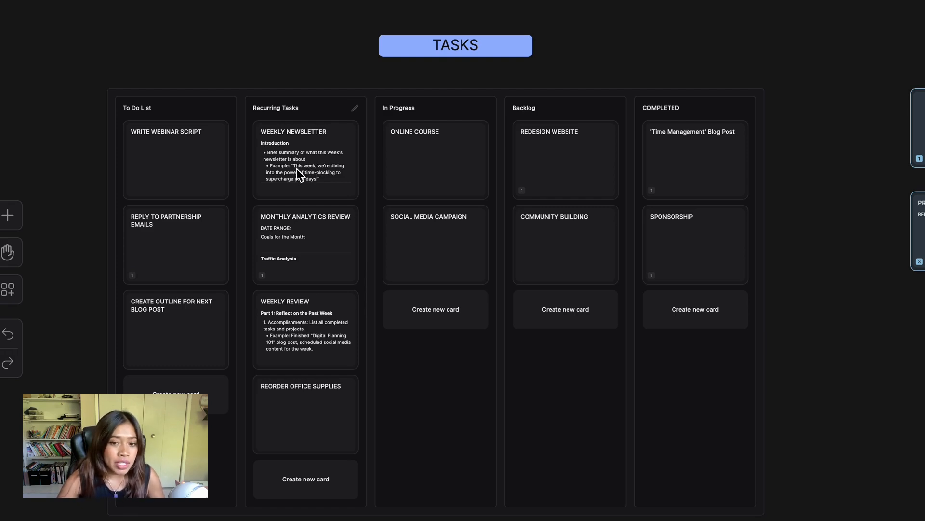
pyautogui.moveTo(300, 180)
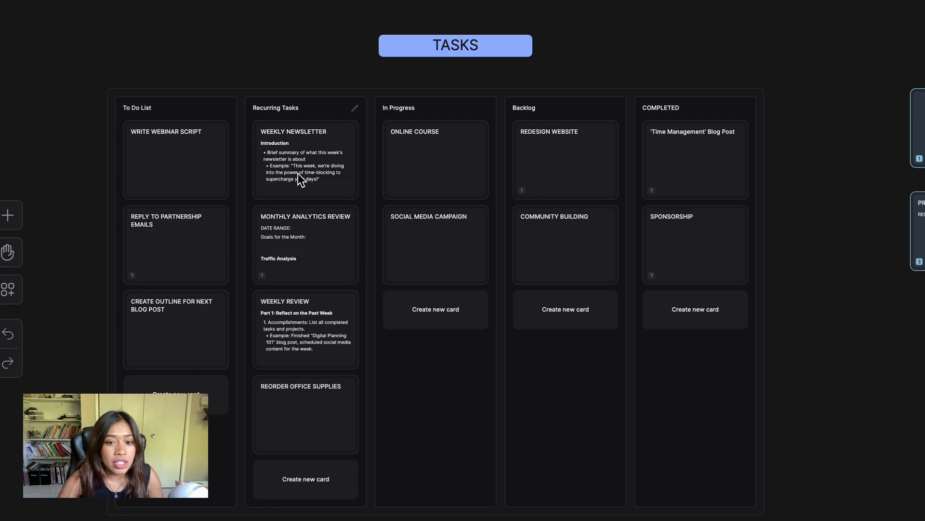
pyautogui.moveTo(320, 206)
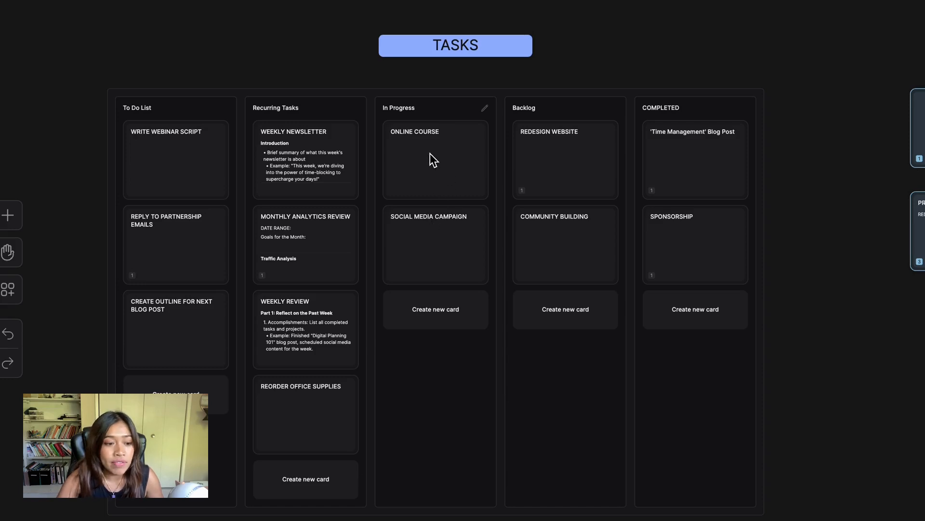
pyautogui.moveTo(569, 153)
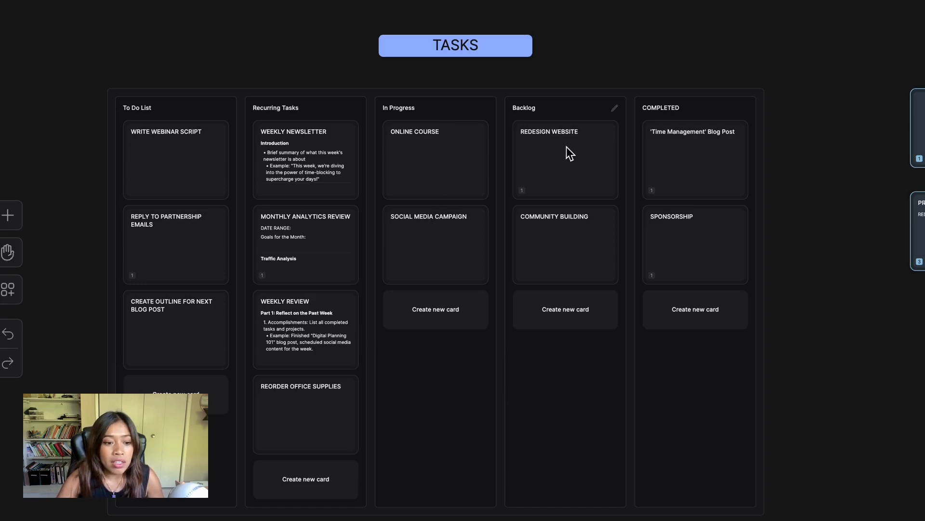
pyautogui.moveTo(572, 165)
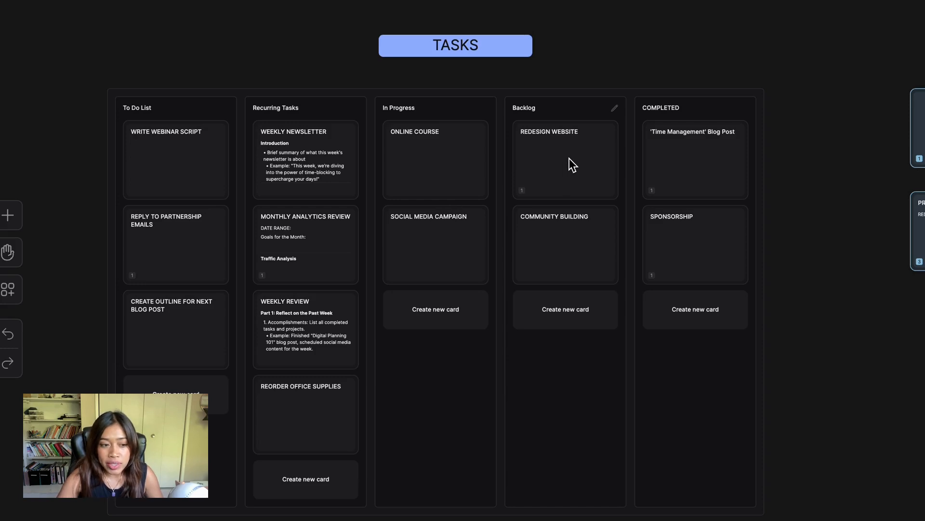
pyautogui.moveTo(581, 189)
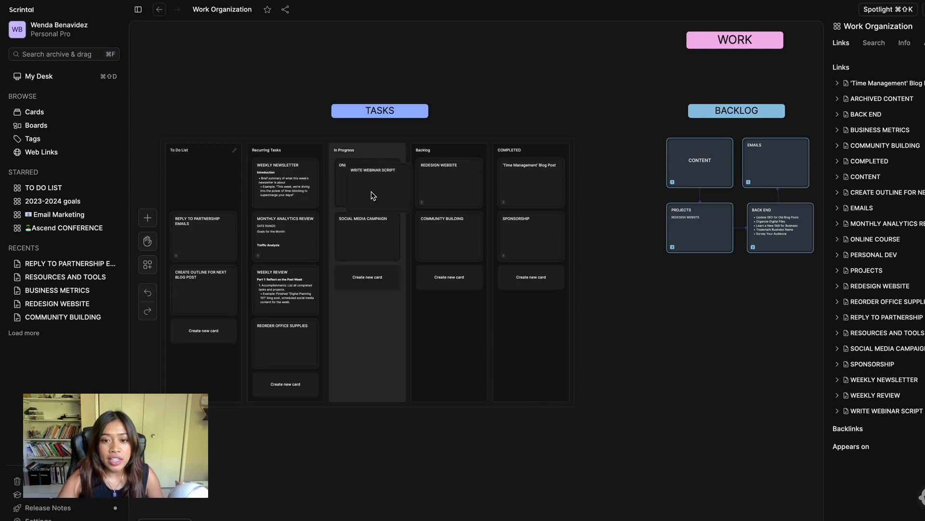
# - Return WRITE WEBINAR SCRIPT to the To Do List top, open it, and close its empty note
pyautogui.moveTo(373, 170); pyautogui.dragTo(198, 170)
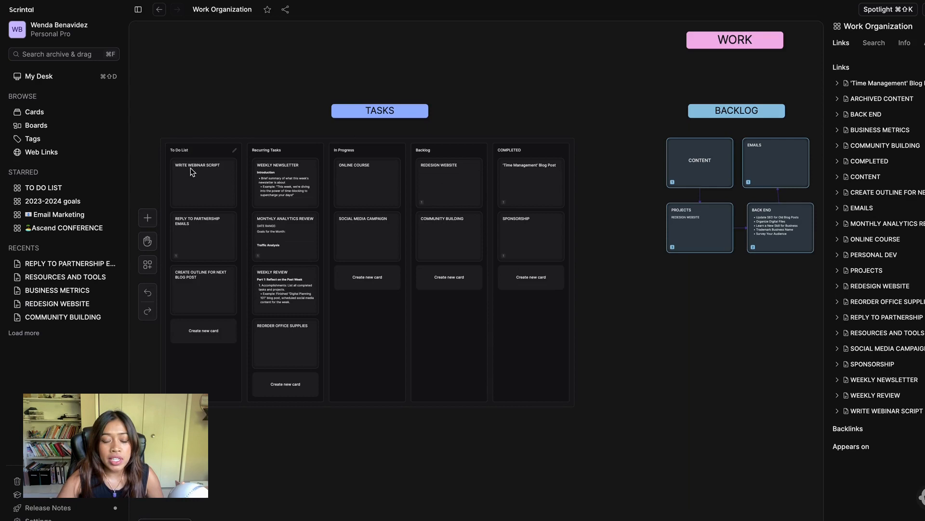
pyautogui.moveTo(212, 188)
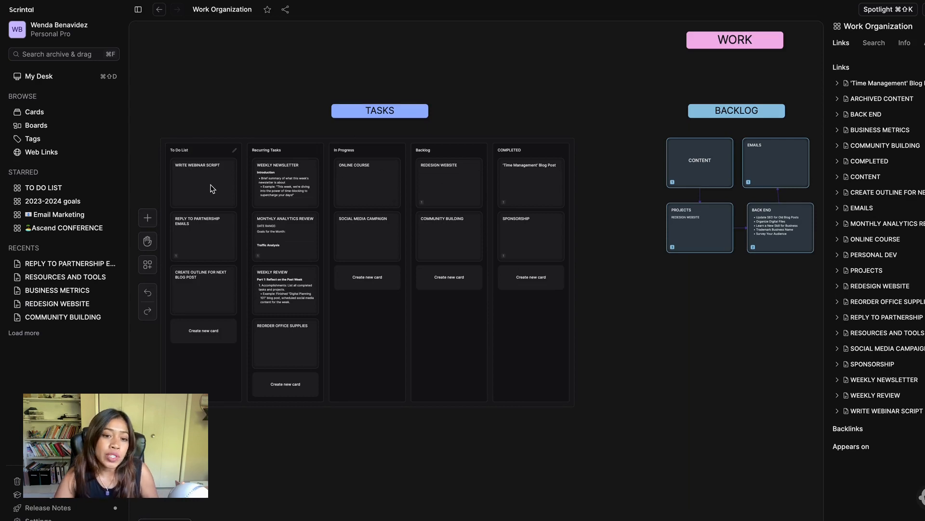
pyautogui.click(203, 182)
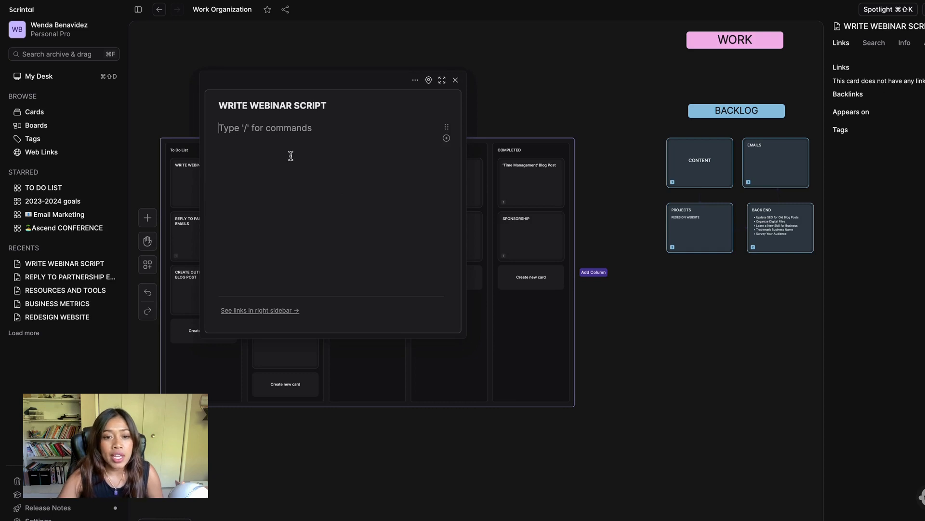
pyautogui.moveTo(276, 144)
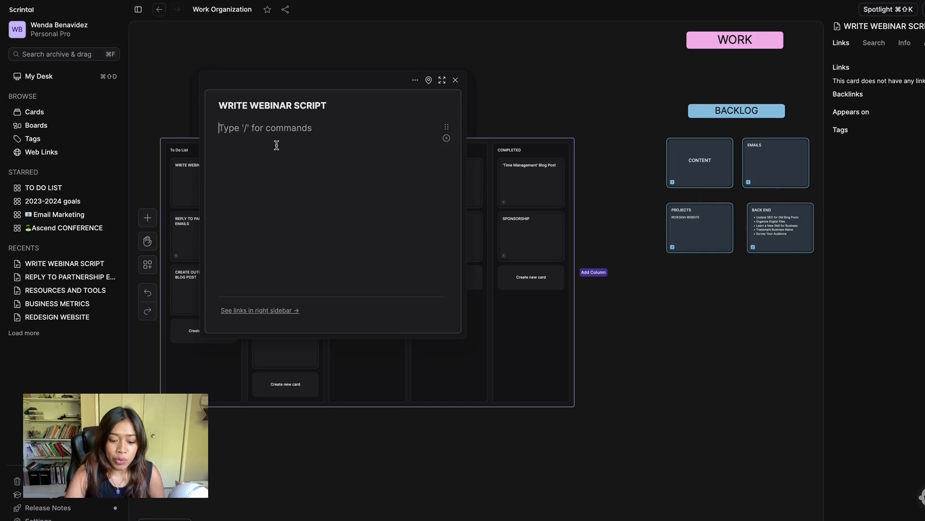
pyautogui.click(455, 80)
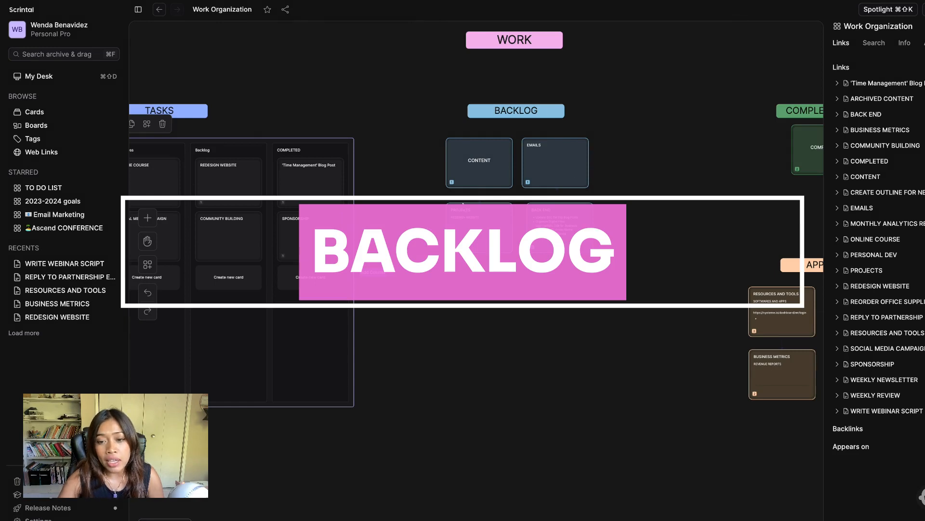
pyautogui.moveTo(464, 148)
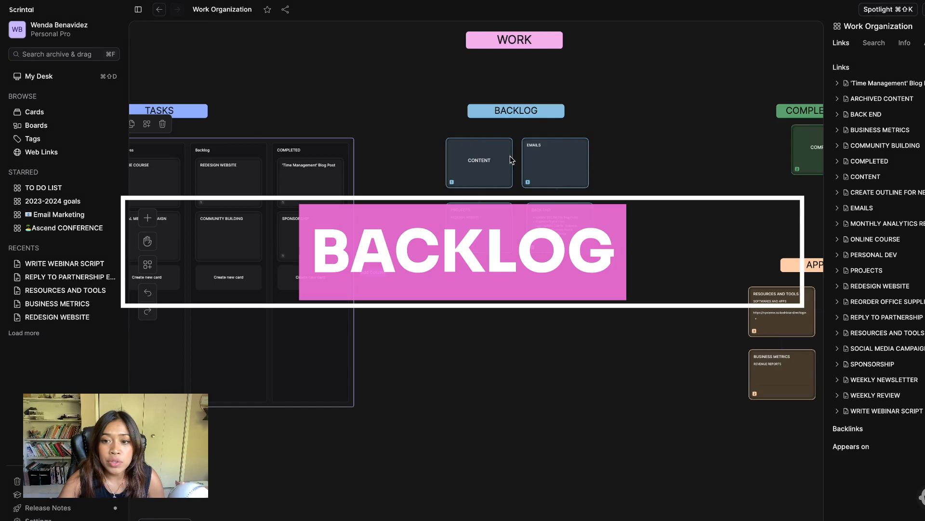
# - Open the BACKLOG CONTENT card, scroll its blog post ideas, then move on to PROJECTS
pyautogui.click(479, 160)
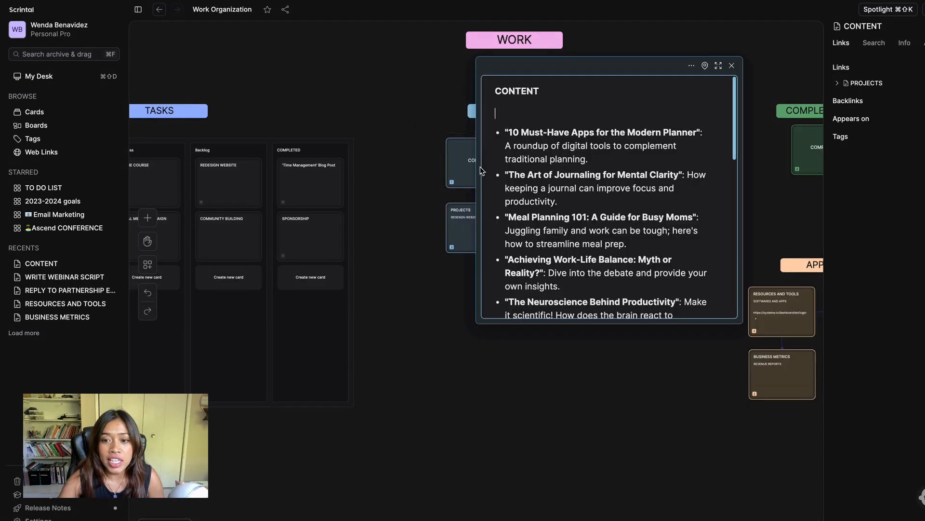
pyautogui.scroll(-3)
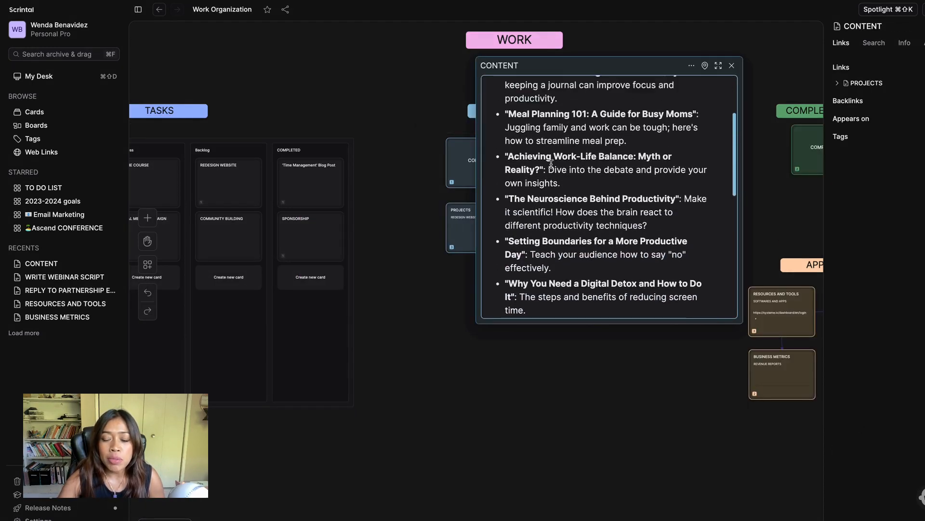
pyautogui.click(732, 65)
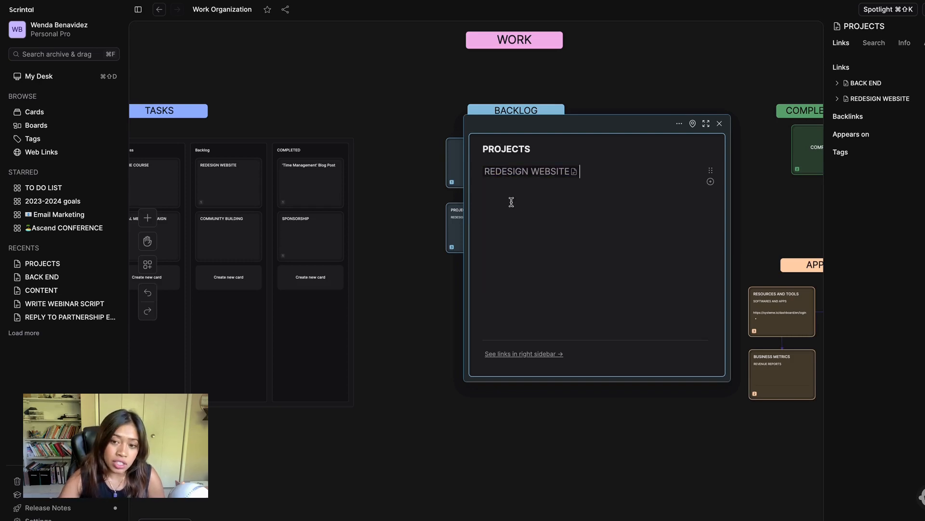
pyautogui.moveTo(699, 187)
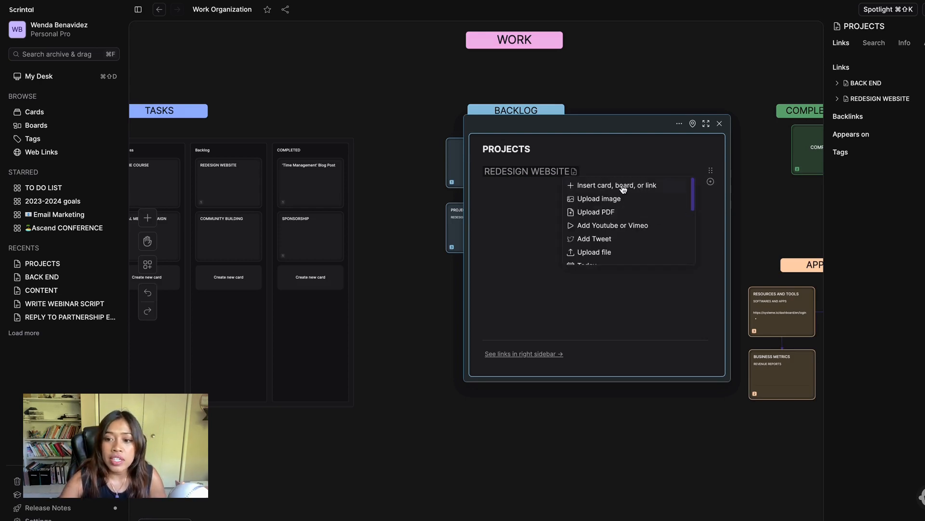
# - Link the SPONSORSHIP card into PROJECTS, then close both cards
pyautogui.click(617, 185)
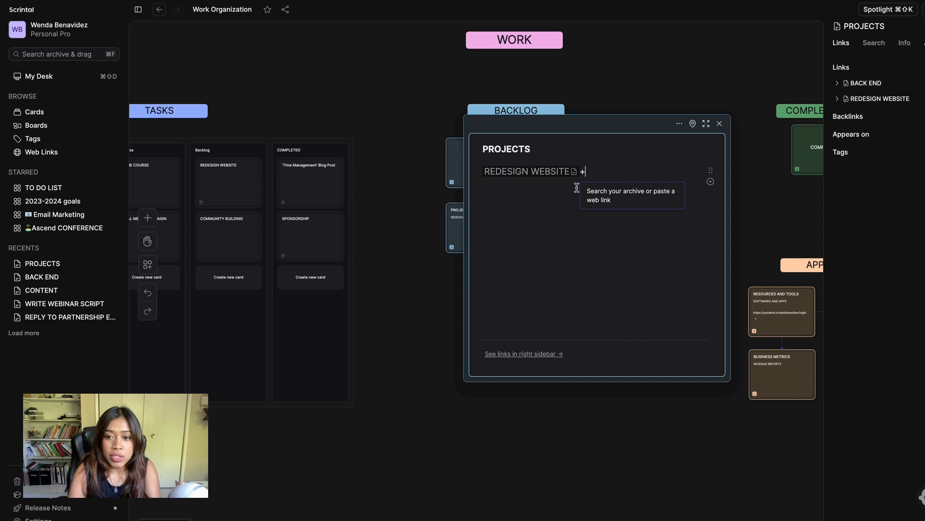
pyautogui.write('SPO')
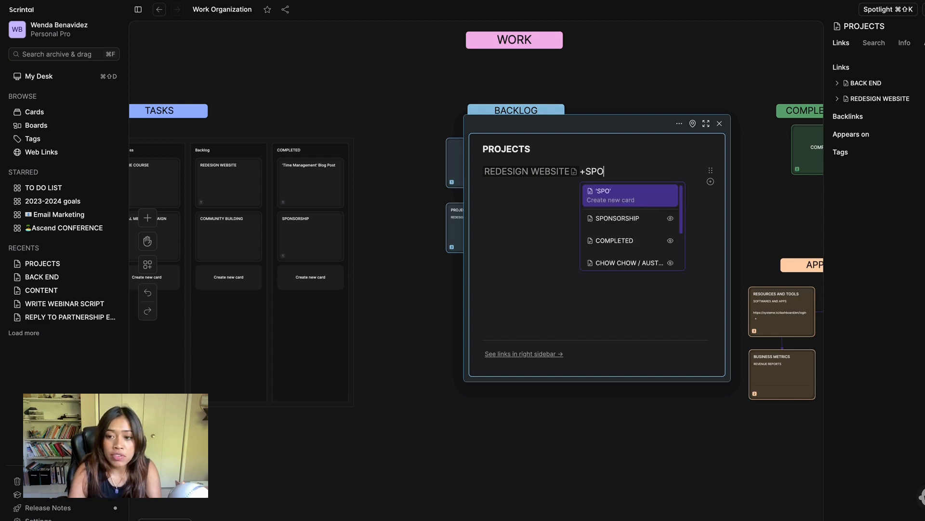
pyautogui.click(618, 218)
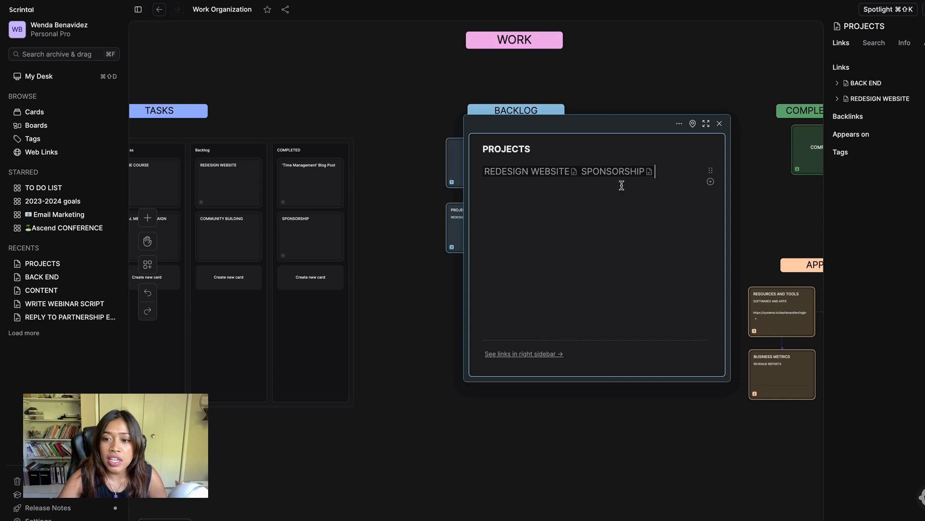
pyautogui.click(526, 171)
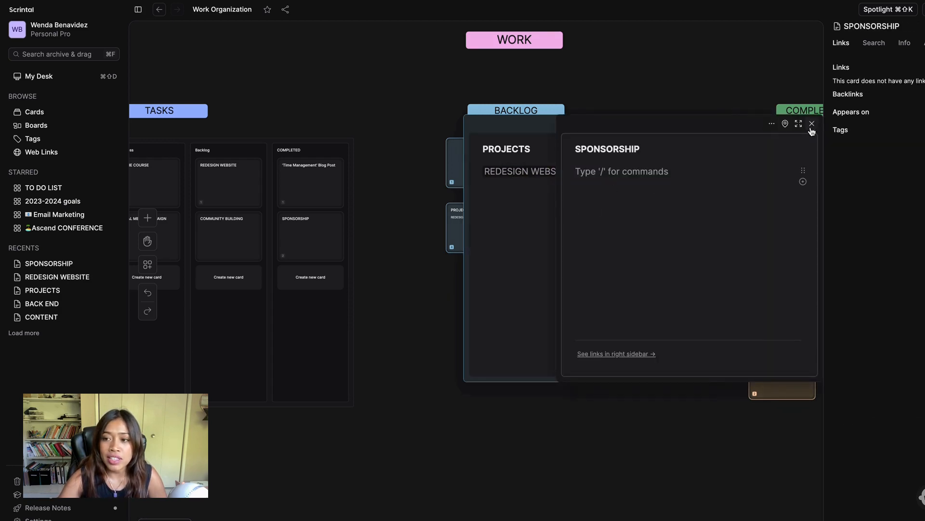
pyautogui.click(811, 123)
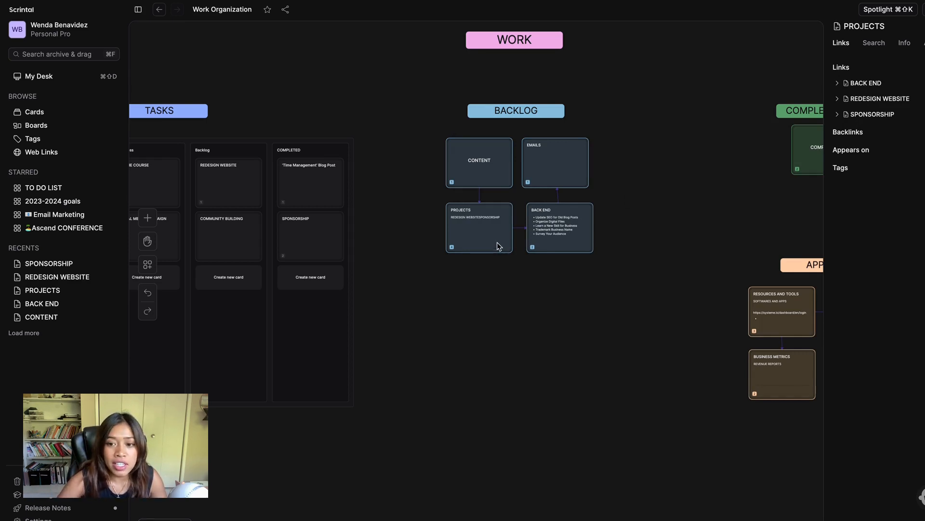
pyautogui.moveTo(462, 196)
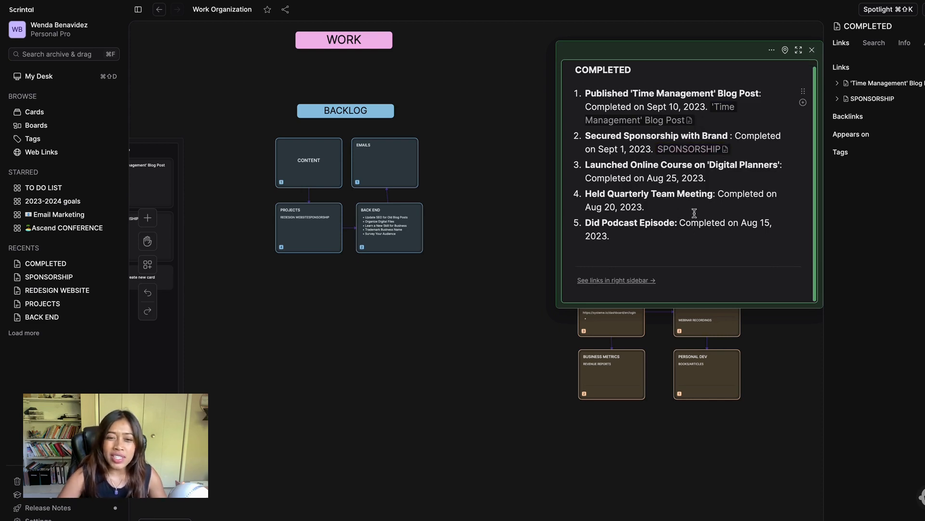
pyautogui.moveTo(829, 63)
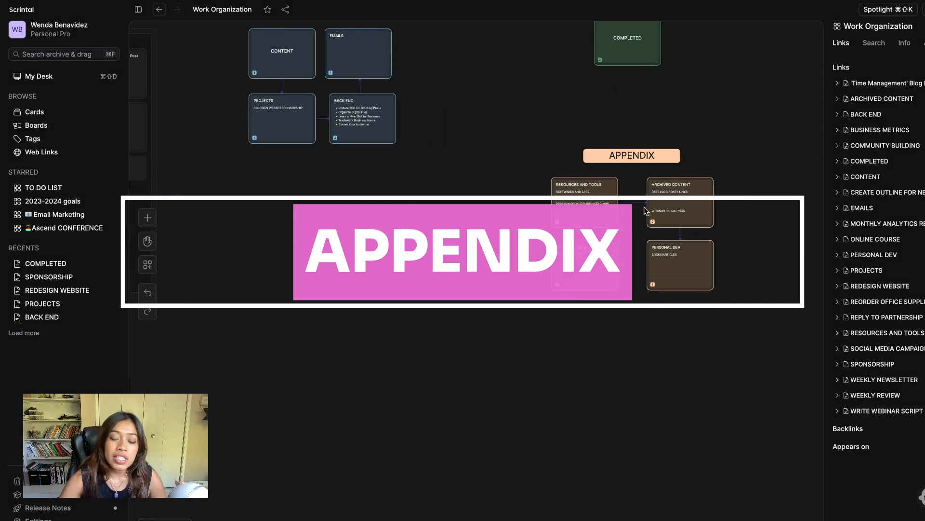
pyautogui.moveTo(635, 243)
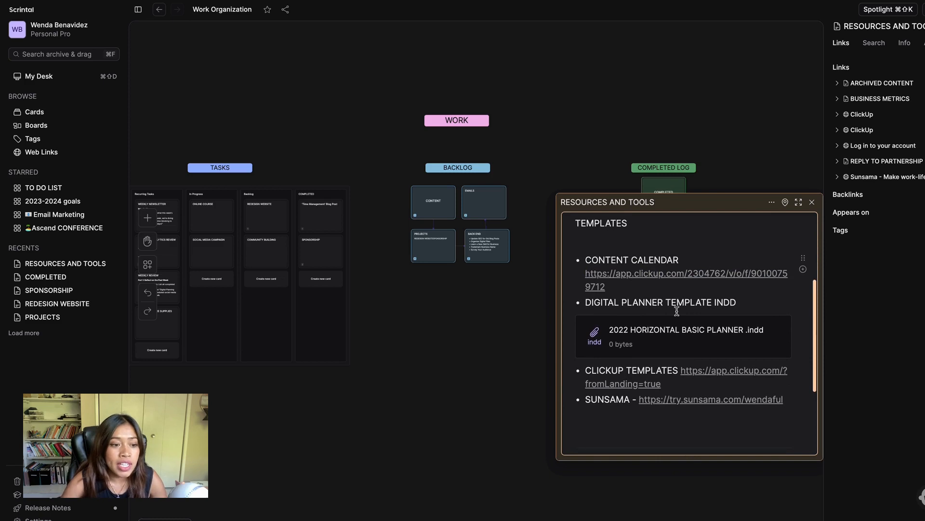
pyautogui.moveTo(669, 304)
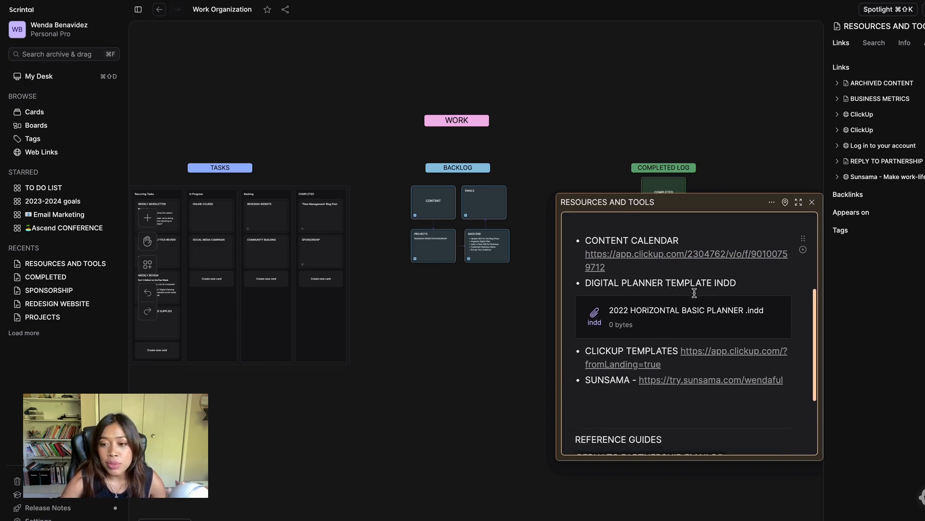
# - Scroll through the RESOURCES AND TOOLS templates and reference guides
pyautogui.scroll(-3)
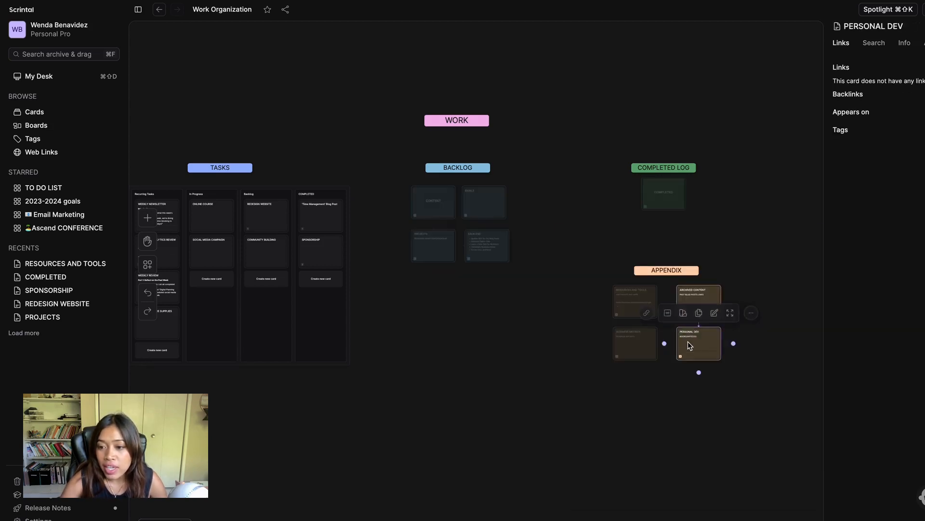
# - Open PERSONAL DEV, check its empty BOOKS/ARTICLES line, then reopen RESOURCES AND TOOLS
pyautogui.doubleClick(698, 344)
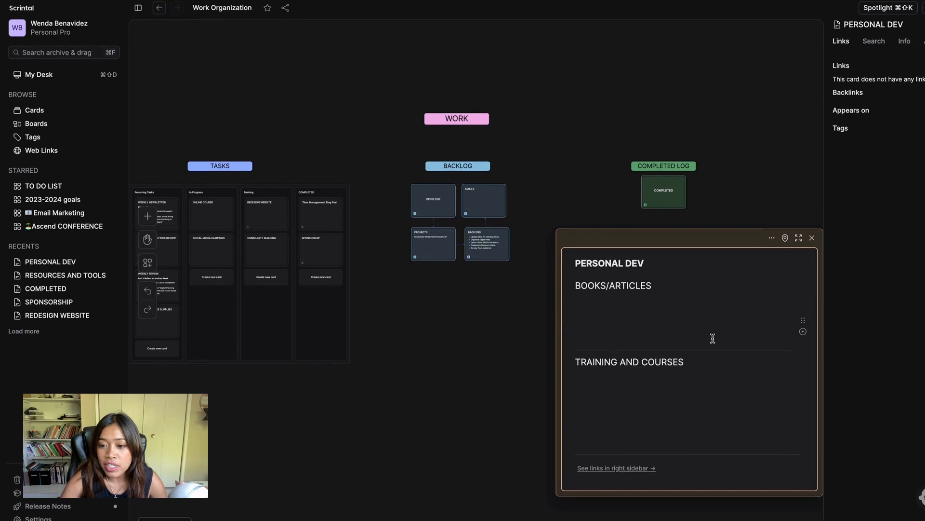
pyautogui.click(618, 316)
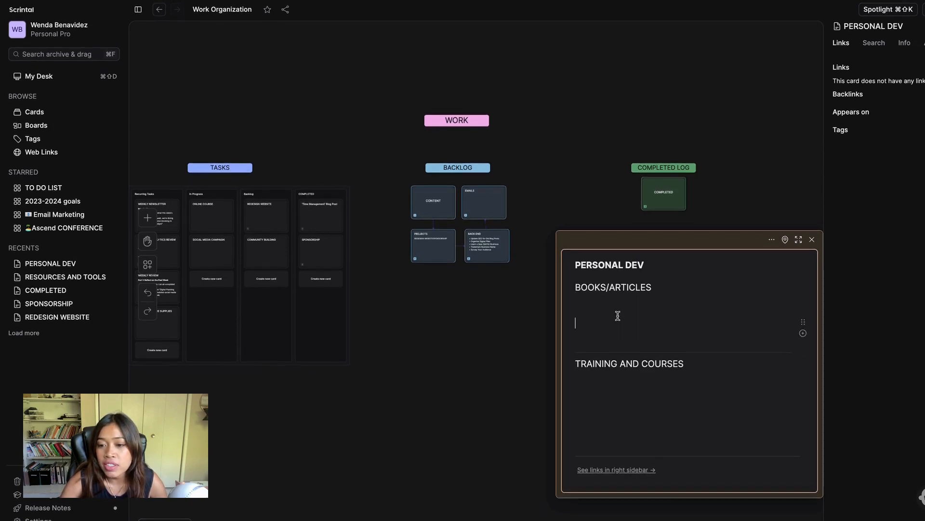
pyautogui.click(812, 239)
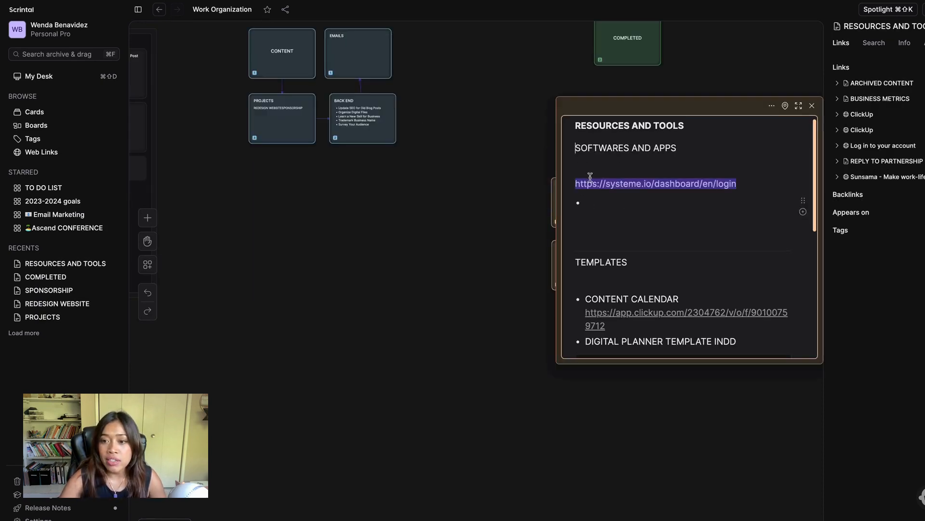
# - Scroll RESOURCES AND TOOLS down to REFERENCE GUIDES and the TRAVEL ADVISOR PAGES.pdf
pyautogui.scroll(-3)
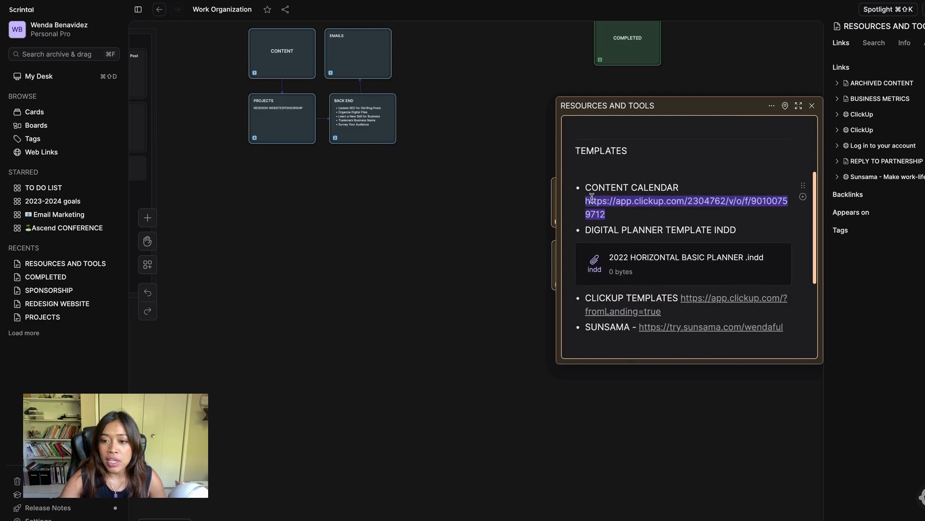
pyautogui.scroll(-3)
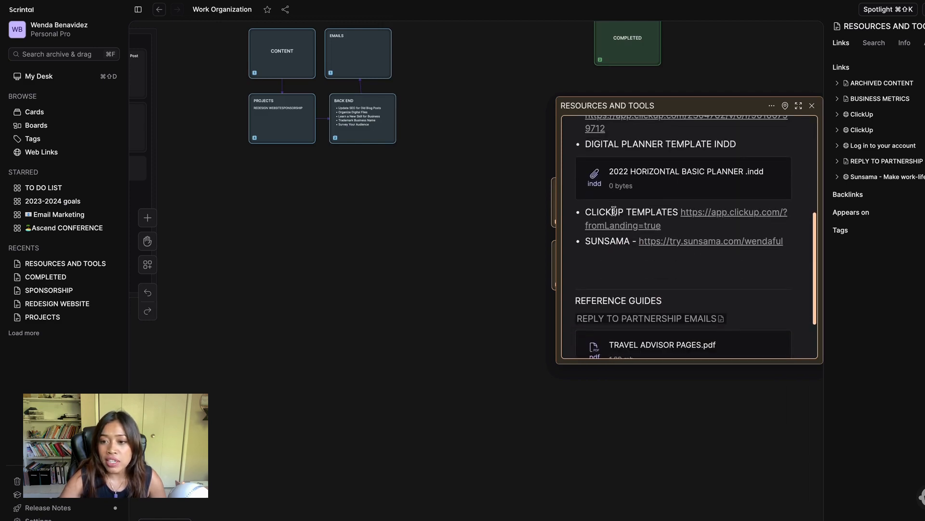
pyautogui.scroll(-3)
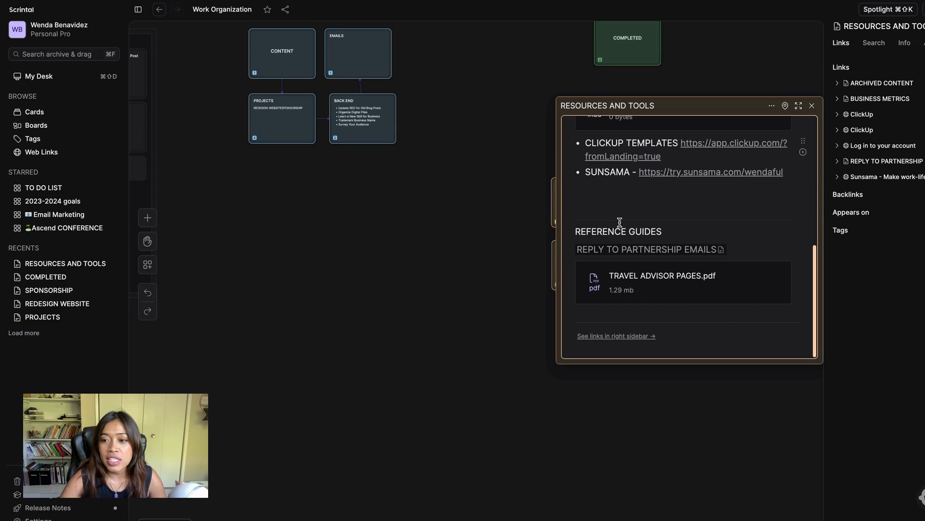
pyautogui.click(711, 172)
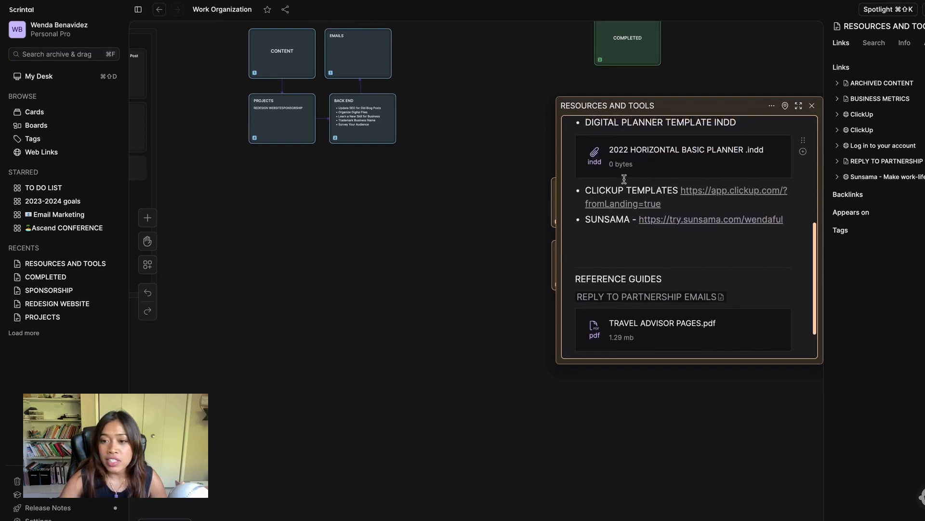
pyautogui.scroll(-3)
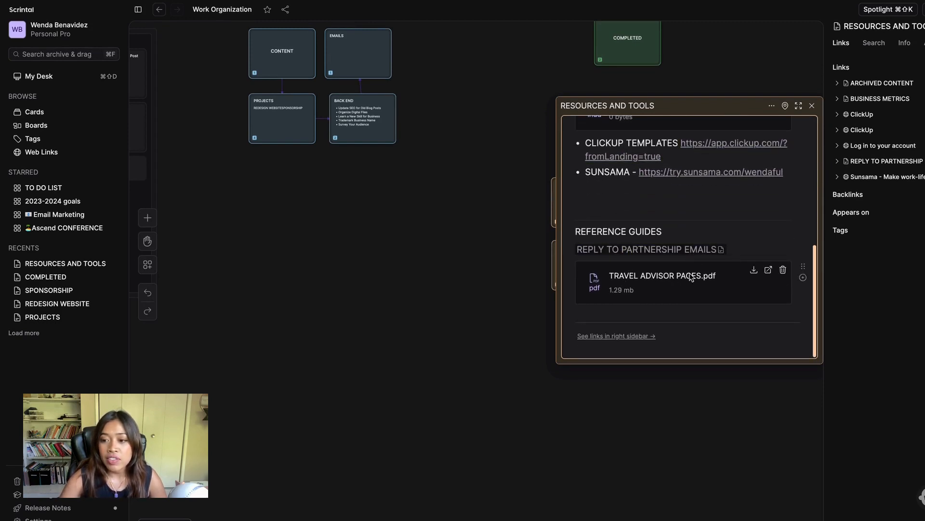
# - Preview the TRAVEL ADVISOR PAGES.pdf cover, then close the RESOURCES AND TOOLS card
pyautogui.click(662, 275)
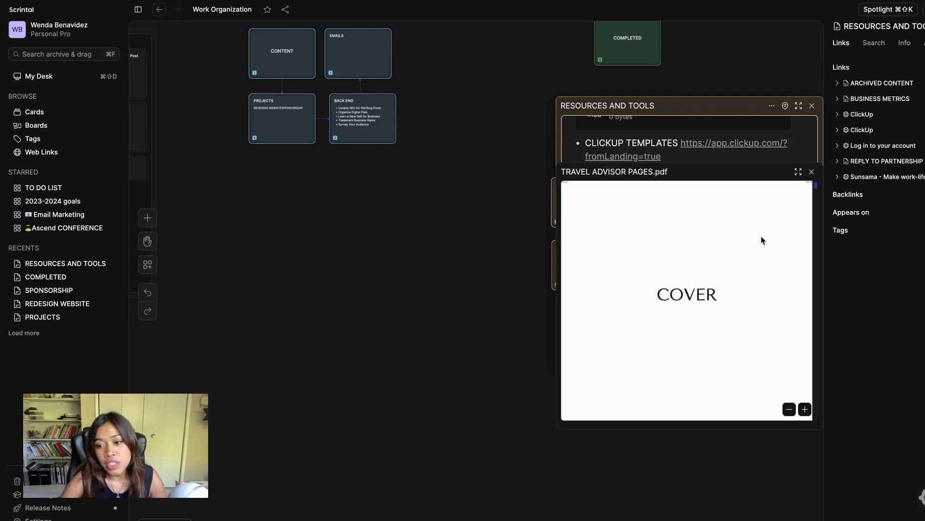
pyautogui.scroll(-3)
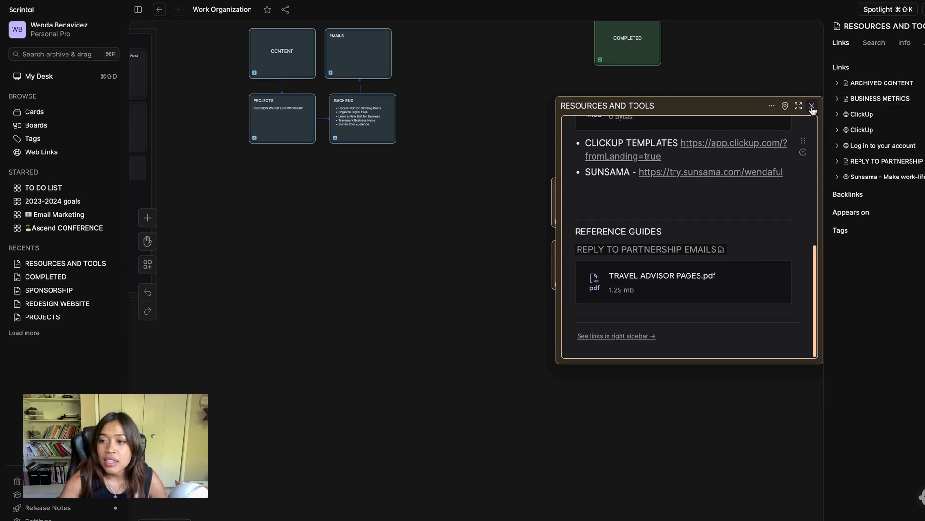
pyautogui.click(812, 105)
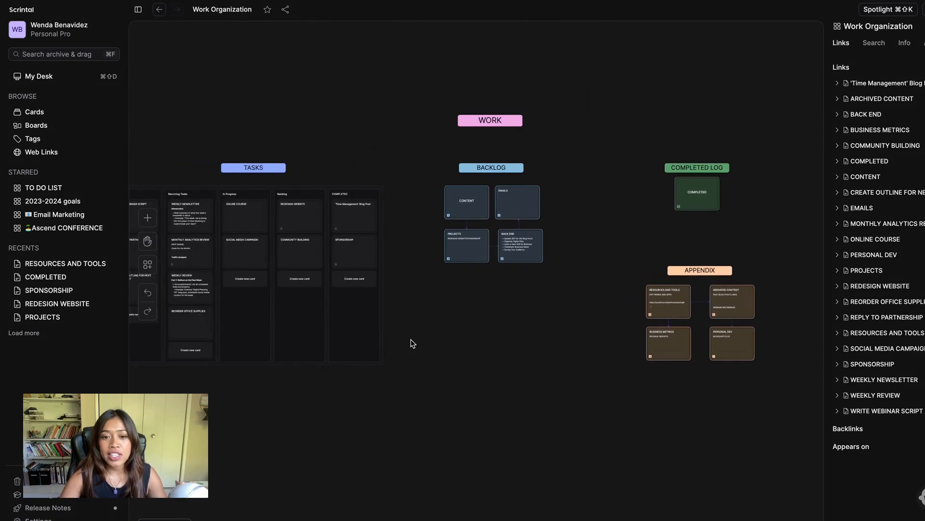
pyautogui.moveTo(474, 319)
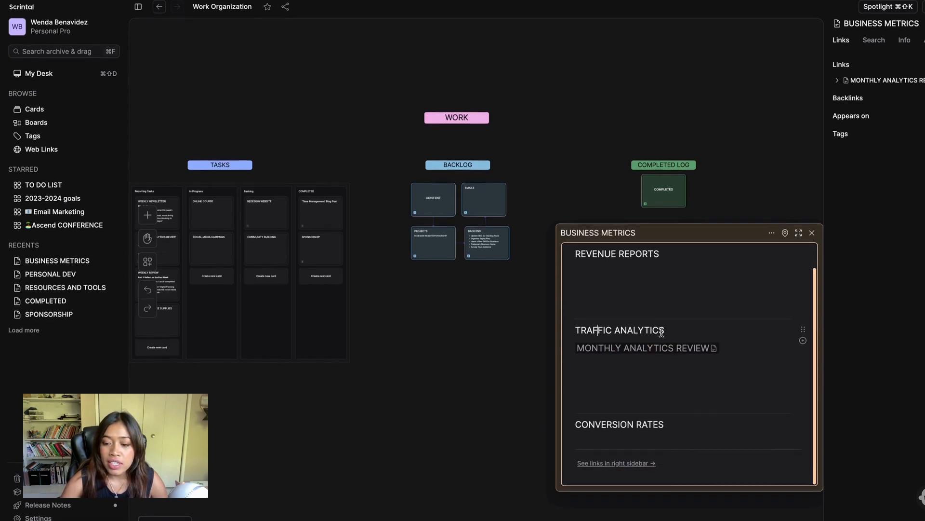
# - Open the linked MONTHLY ANALYTICS REVIEW, read down to its Conclusion, then close it
pyautogui.click(643, 348)
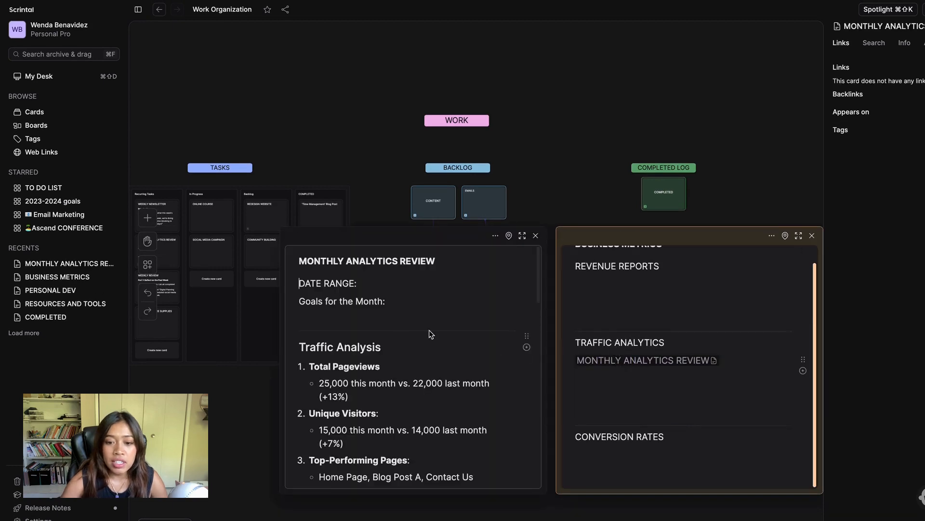
pyautogui.scroll(-3)
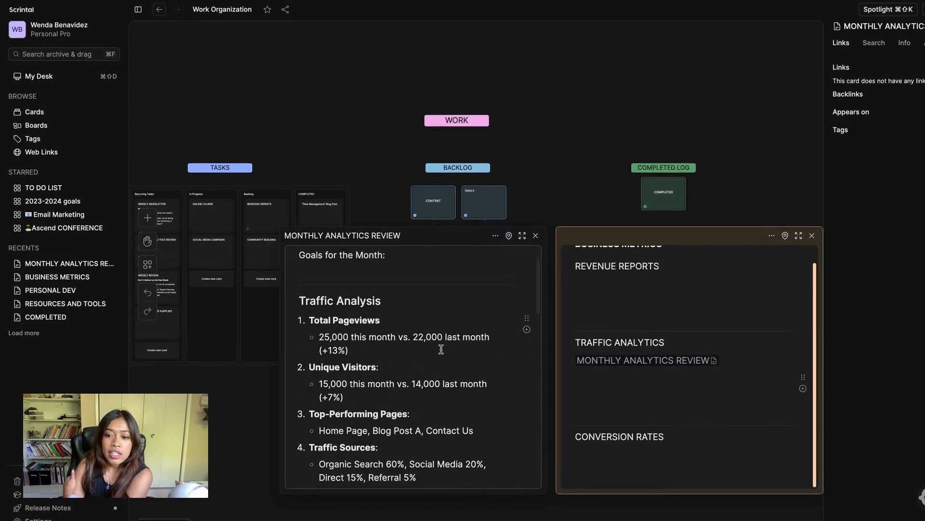
pyautogui.scroll(-3)
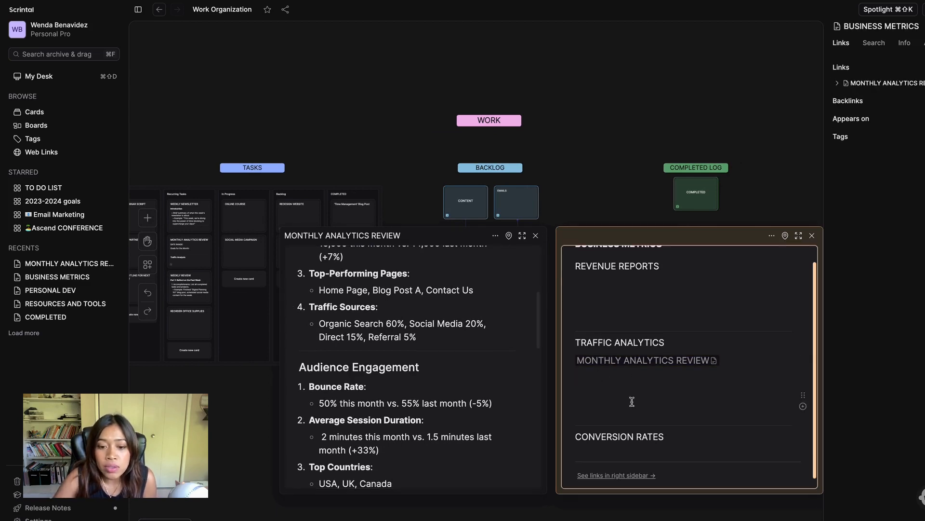
pyautogui.scroll(-3)
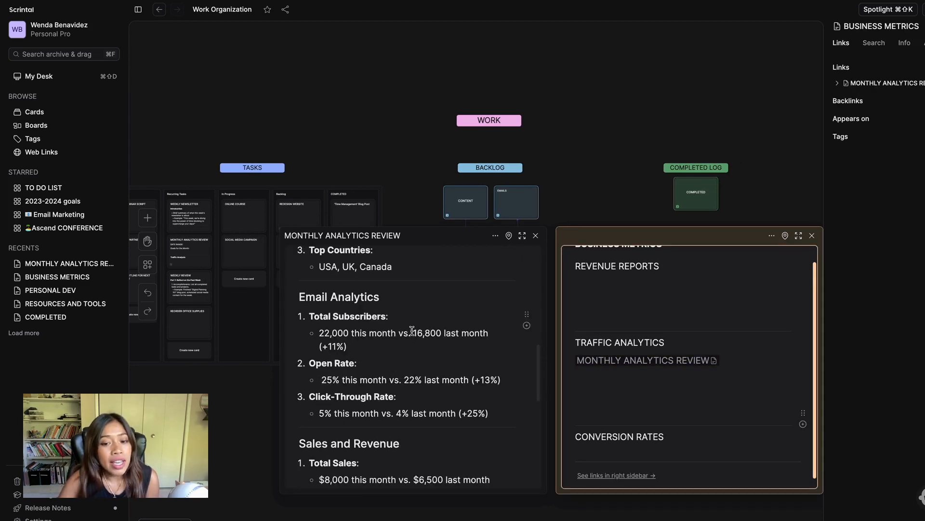
pyautogui.scroll(-3)
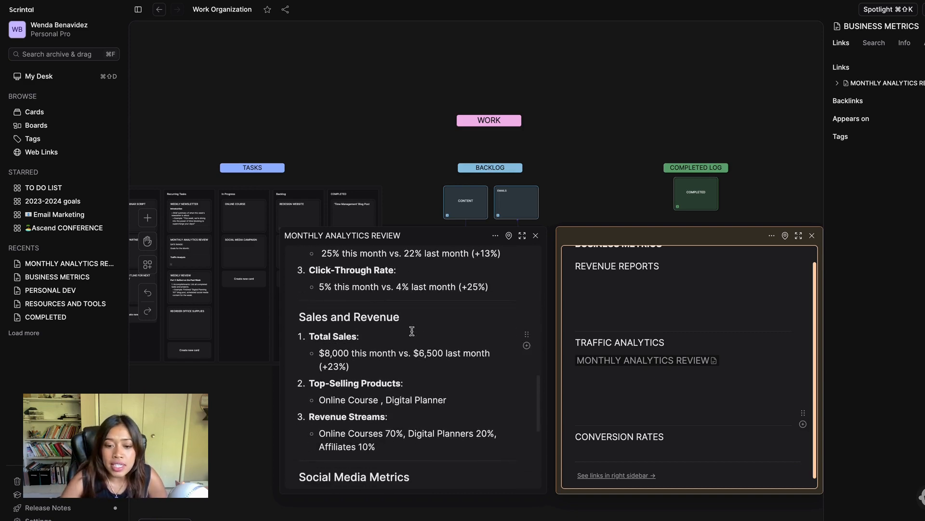
pyautogui.scroll(-3)
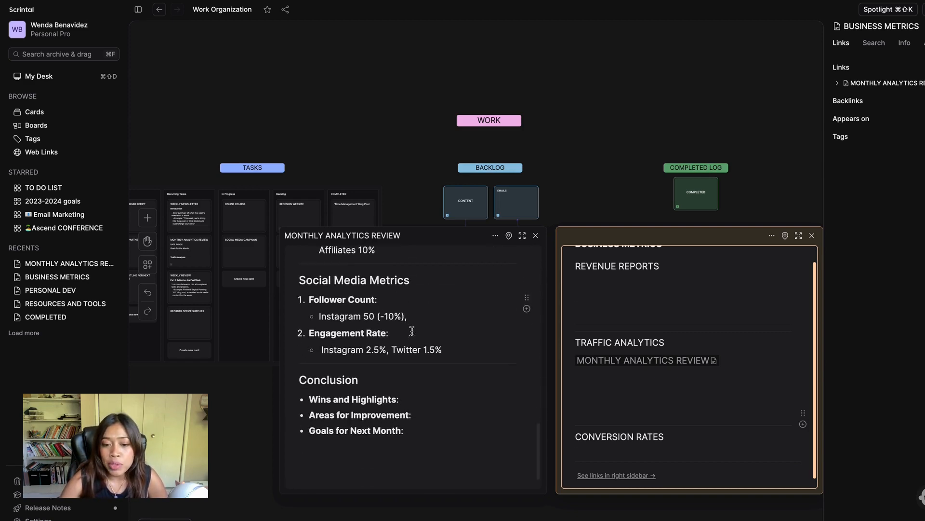
pyautogui.click(536, 235)
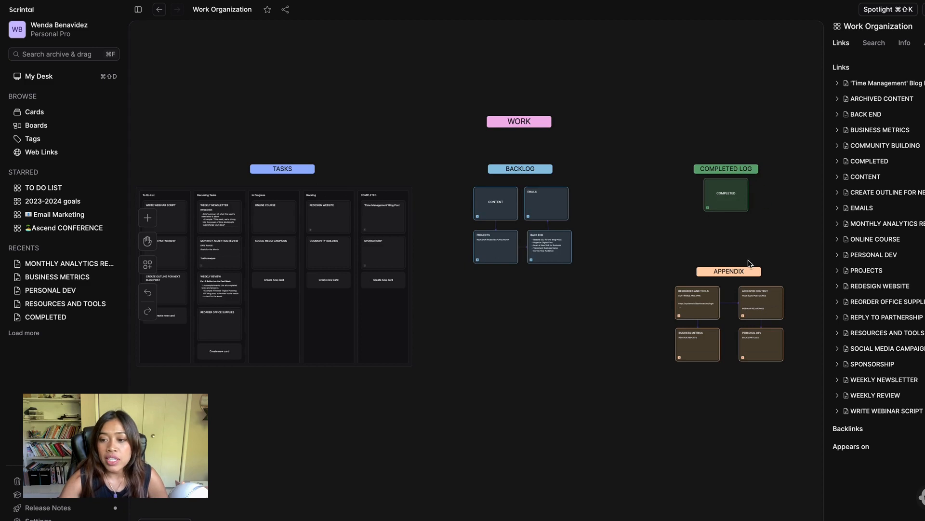
pyautogui.moveTo(589, 353)
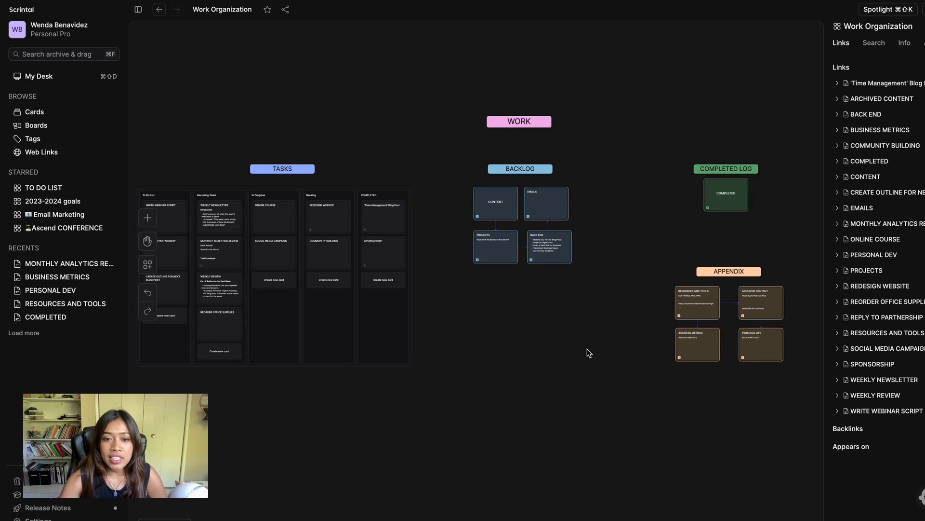
pyautogui.moveTo(535, 188)
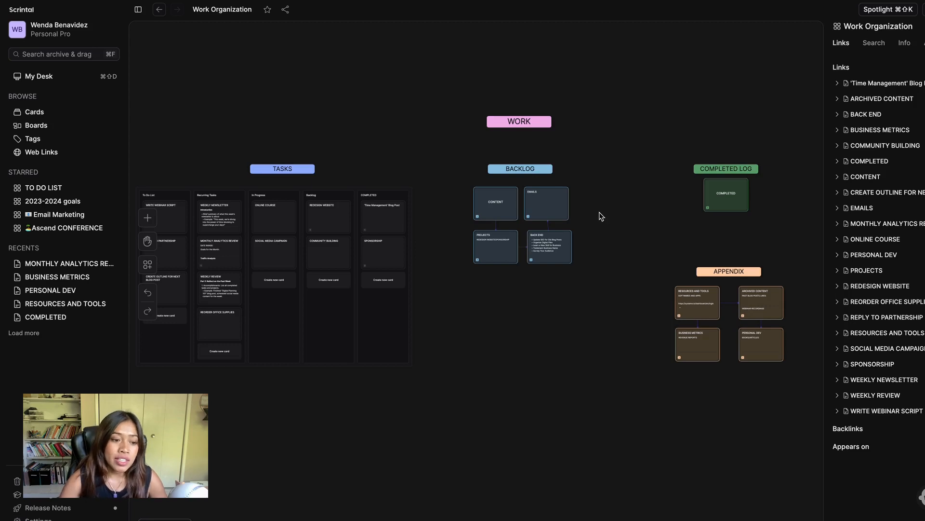
pyautogui.moveTo(585, 195)
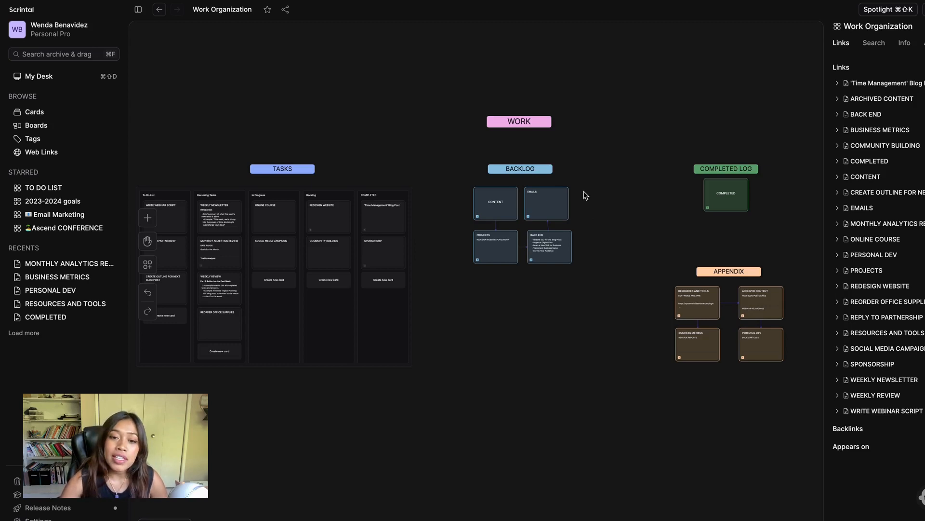
pyautogui.moveTo(606, 219)
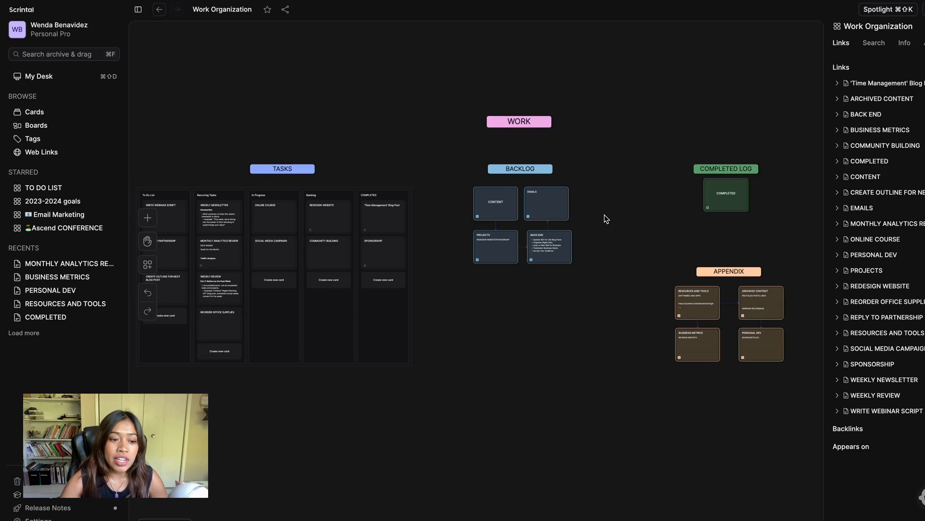